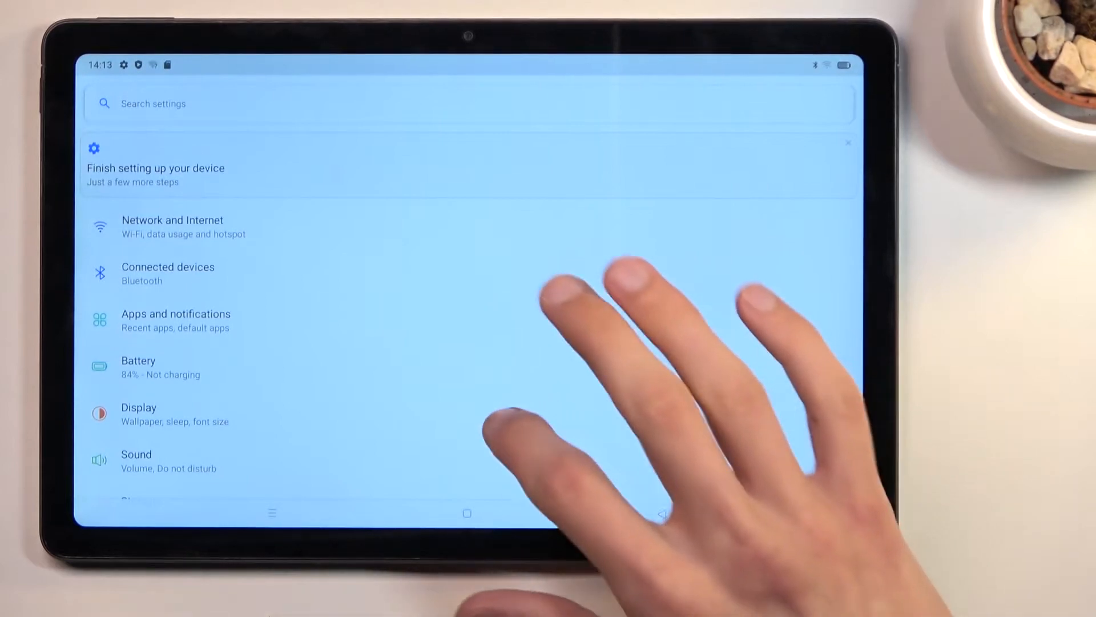
# Open the SD card from Storage in the Files app, choosing Just once
pyautogui.scroll(-3)
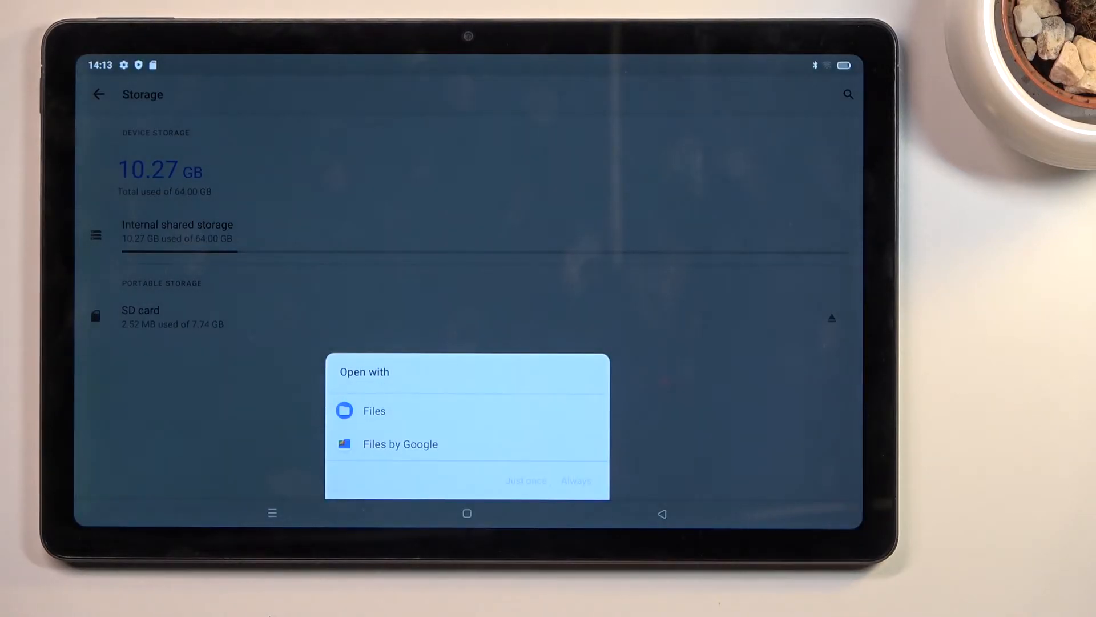
pyautogui.click(375, 410)
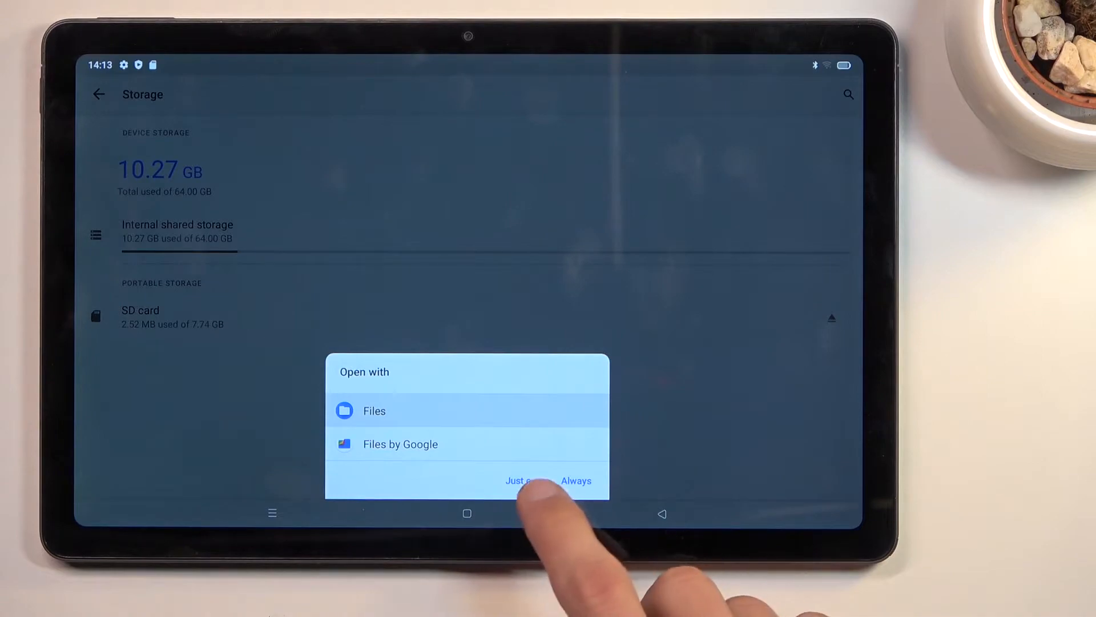
pyautogui.click(517, 480)
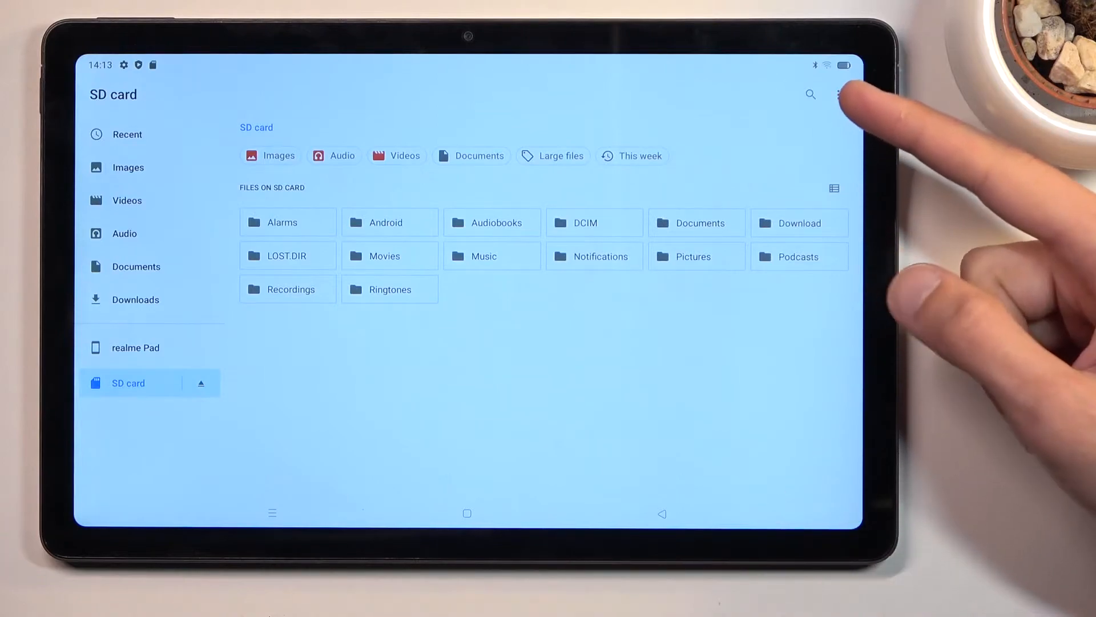
# Reach the SD card's Storage settings page from the Files overflow menu
pyautogui.click(838, 95)
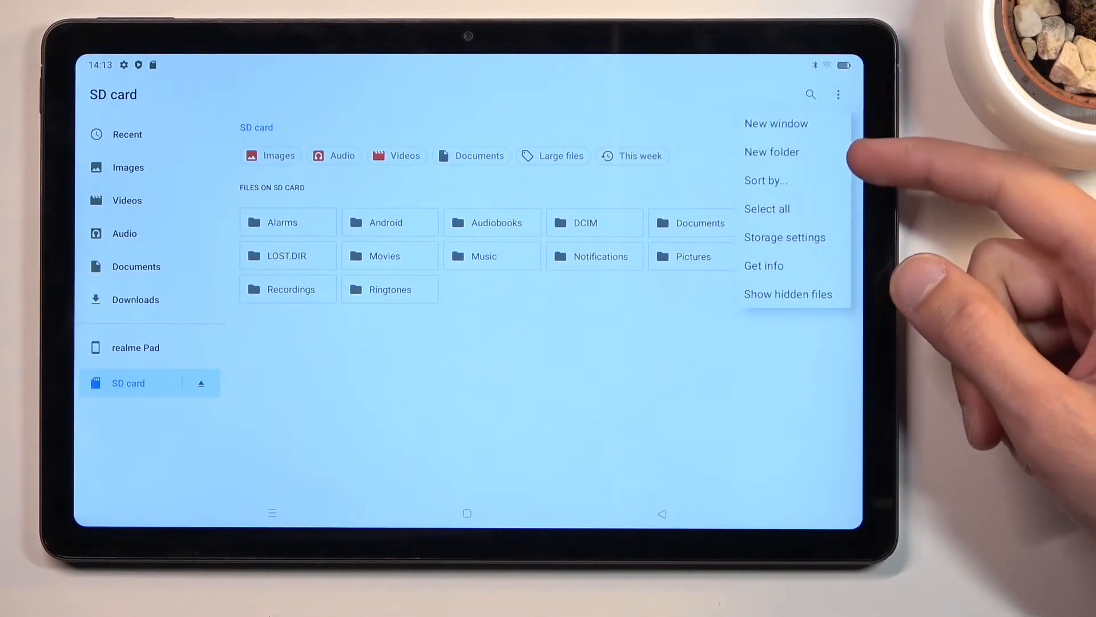
pyautogui.moveTo(804, 195)
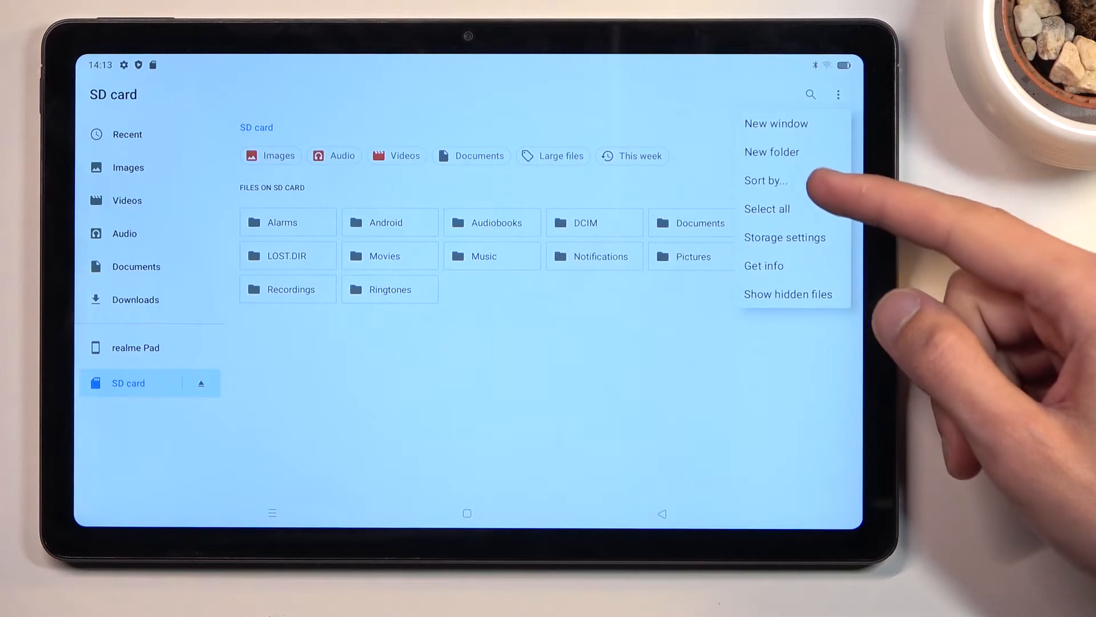
pyautogui.click(784, 238)
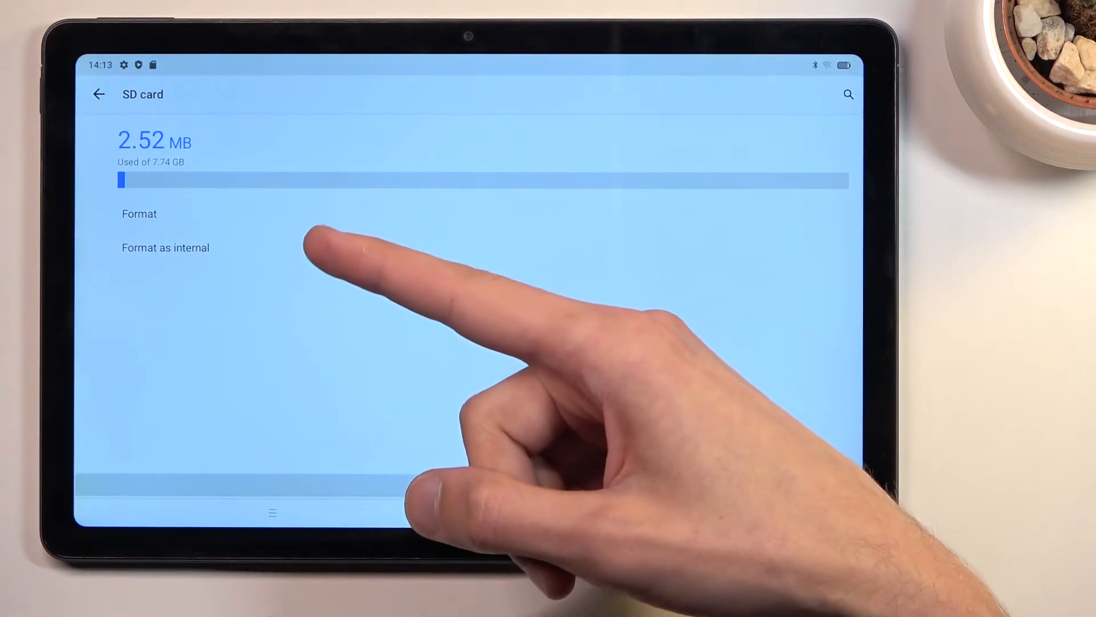
# Start Format on the SD card page to bring up the erase confirmation
pyautogui.click(139, 213)
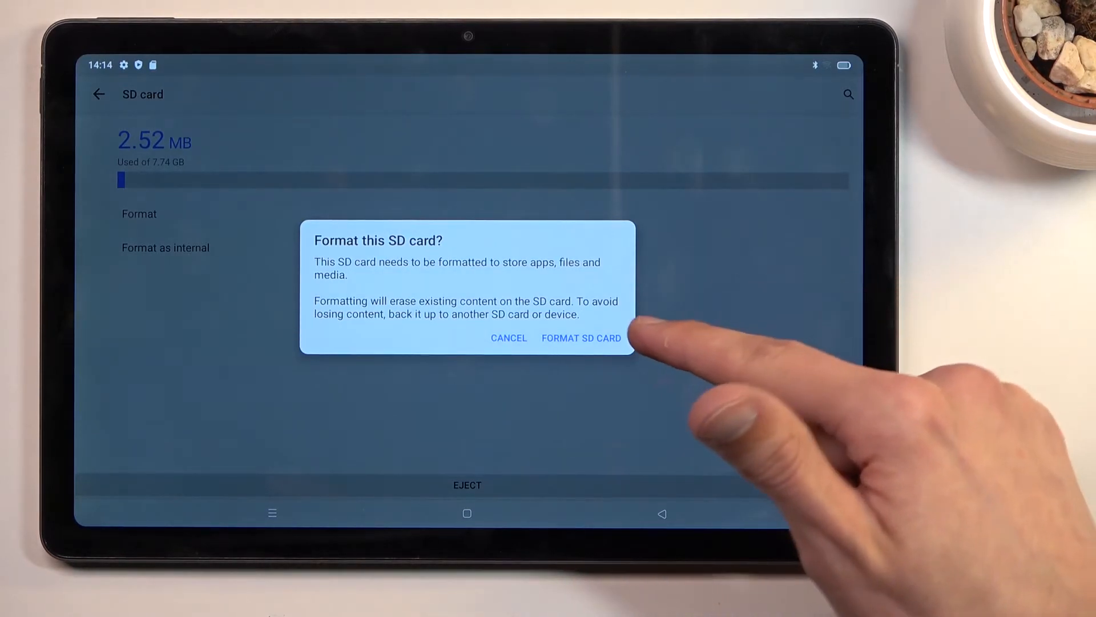
# Confirm FORMAT SD CARD, acknowledge 'ready to use' with Done, and return to the home screen
pyautogui.click(581, 338)
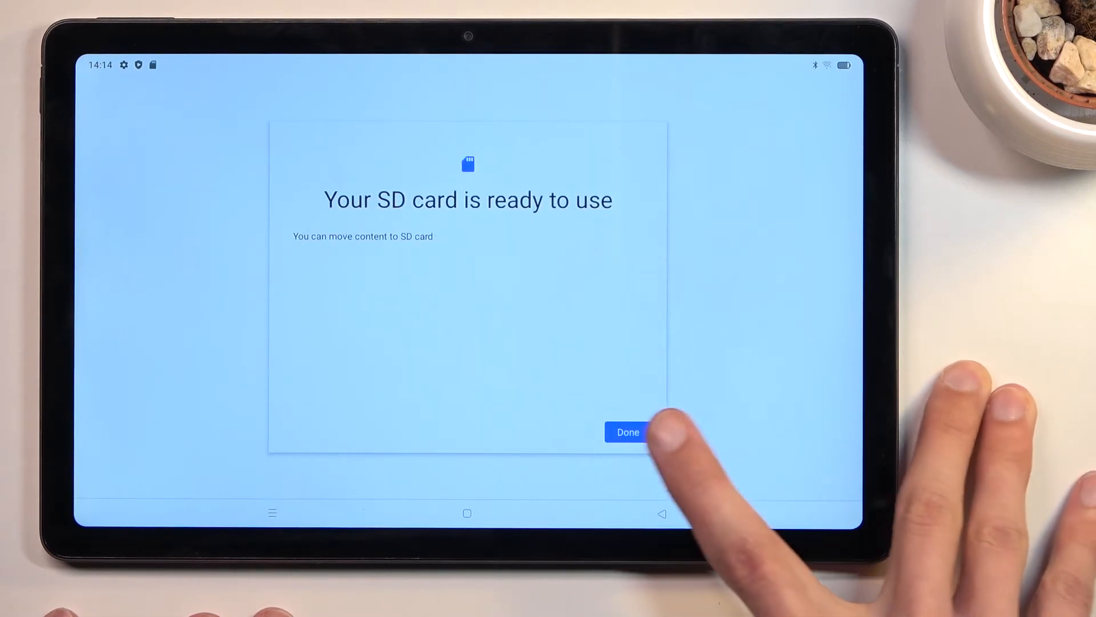
pyautogui.click(627, 432)
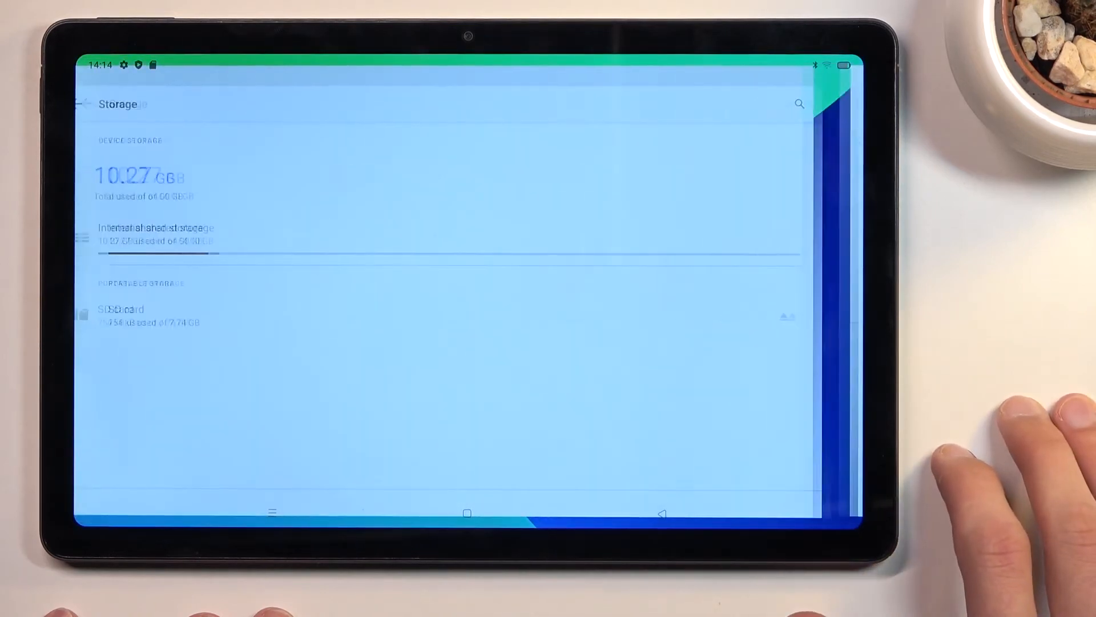
pyautogui.click(467, 512)
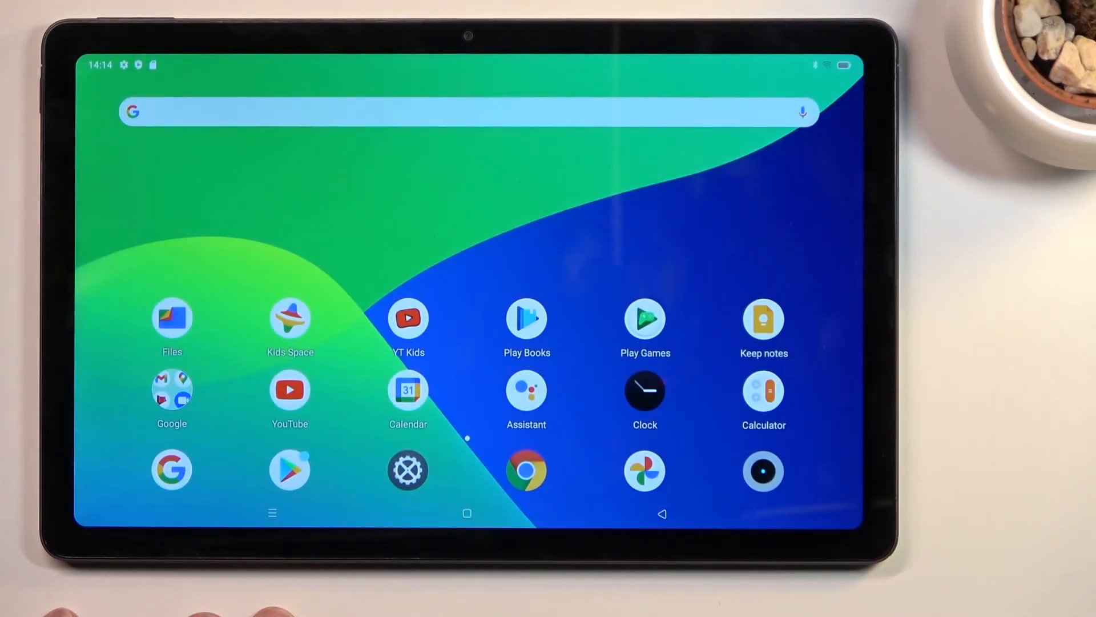